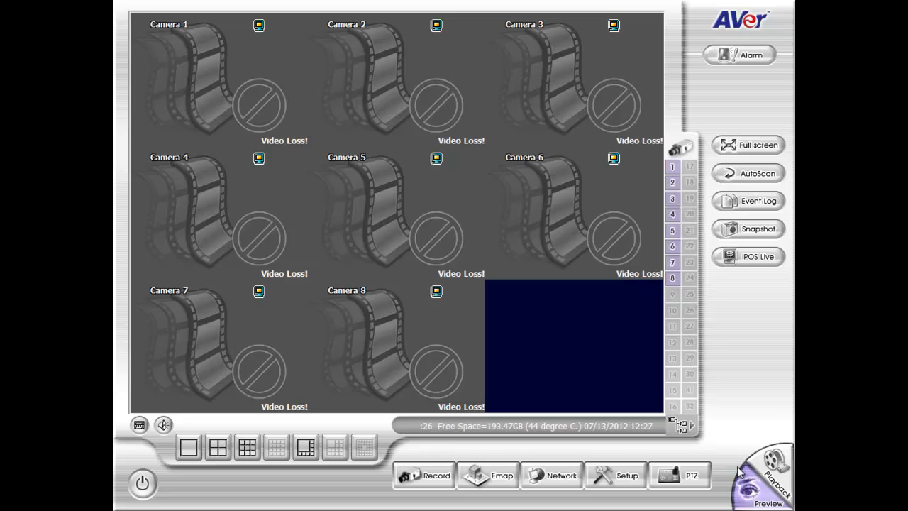
pyautogui.moveTo(735, 341)
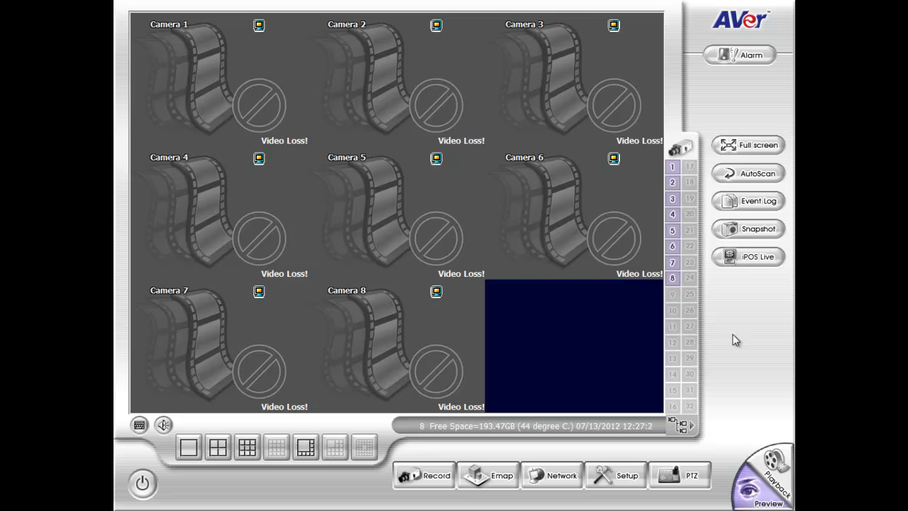
pyautogui.moveTo(552, 475)
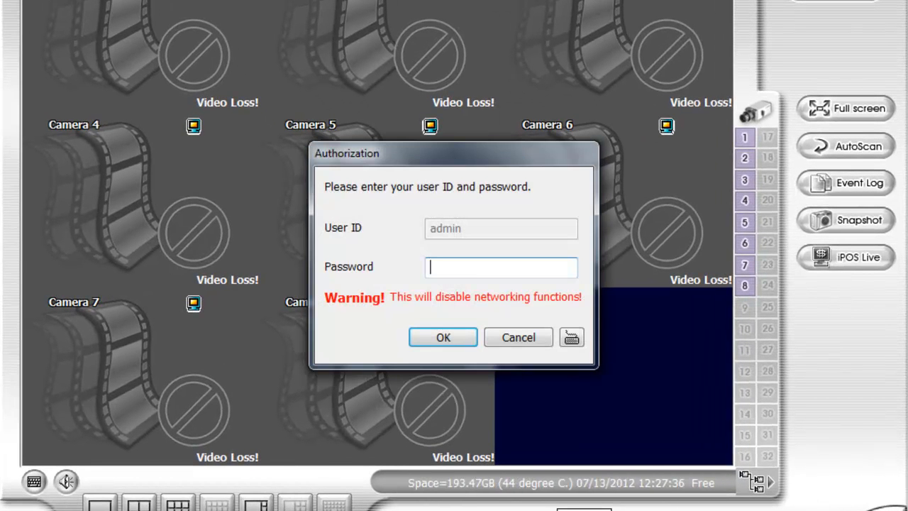
pyautogui.click(517, 337)
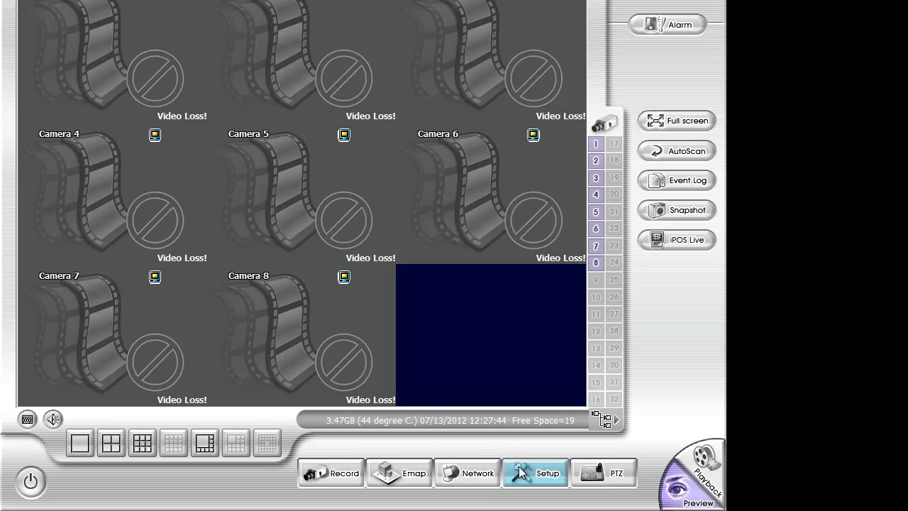
pyautogui.click(535, 472)
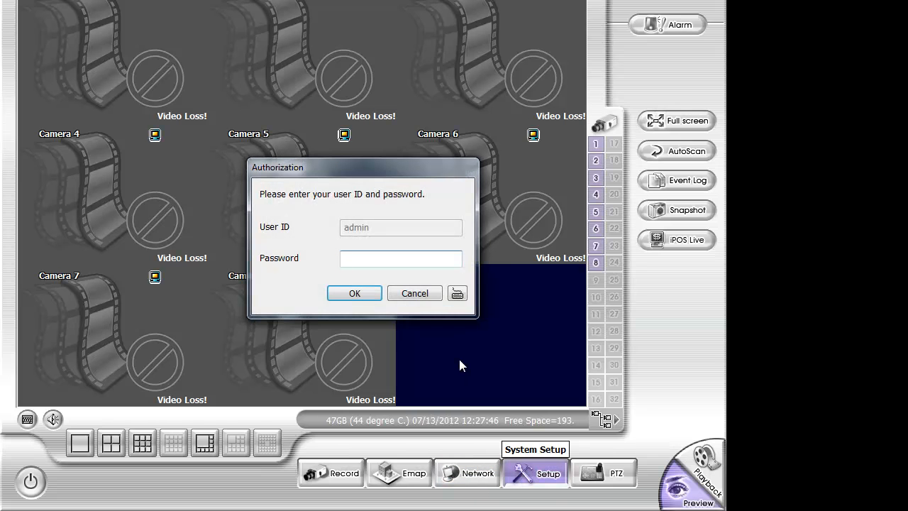
pyautogui.write('123')
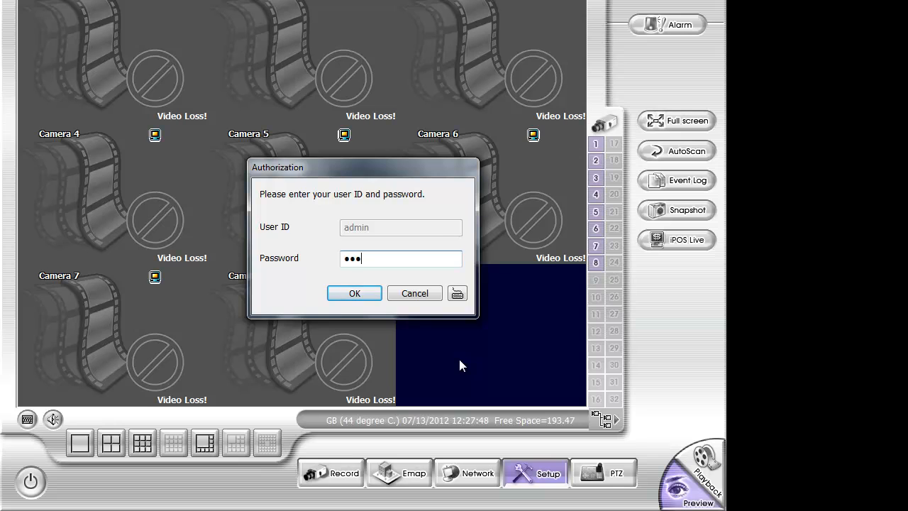
pyautogui.click(355, 292)
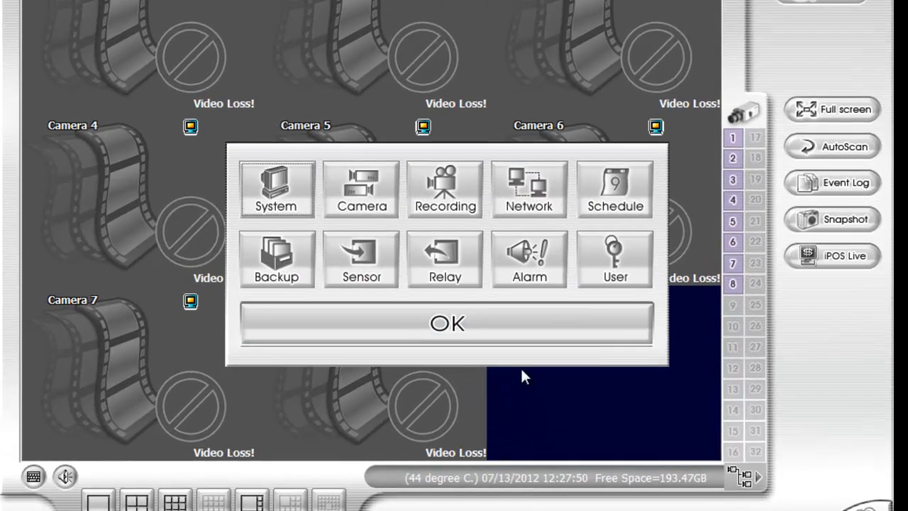
# Bring up the Network settings showing server IP 192.168.0.101 and console port 5550
pyautogui.click(527, 187)
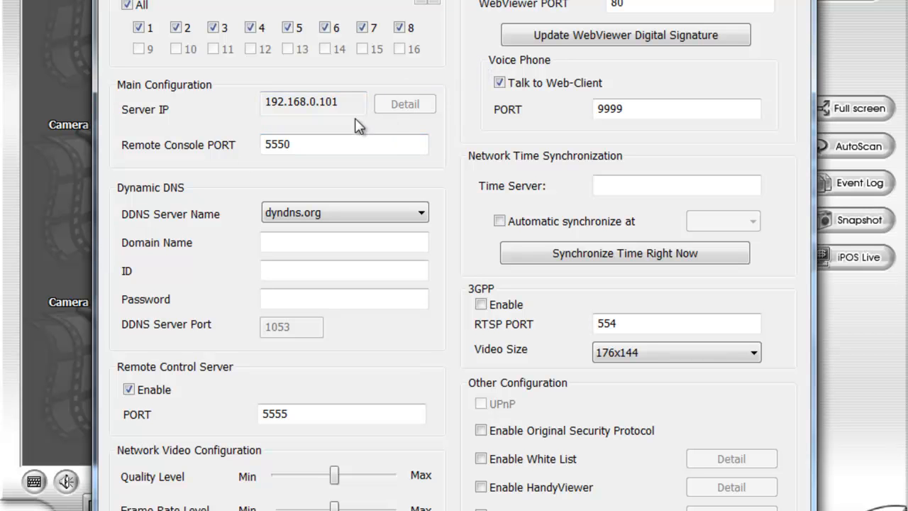
pyautogui.moveTo(403, 117)
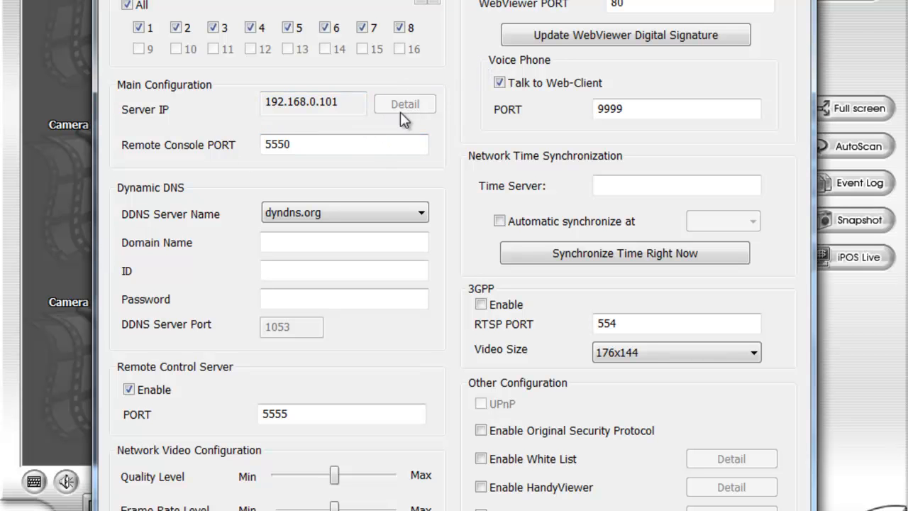
pyautogui.moveTo(414, 116)
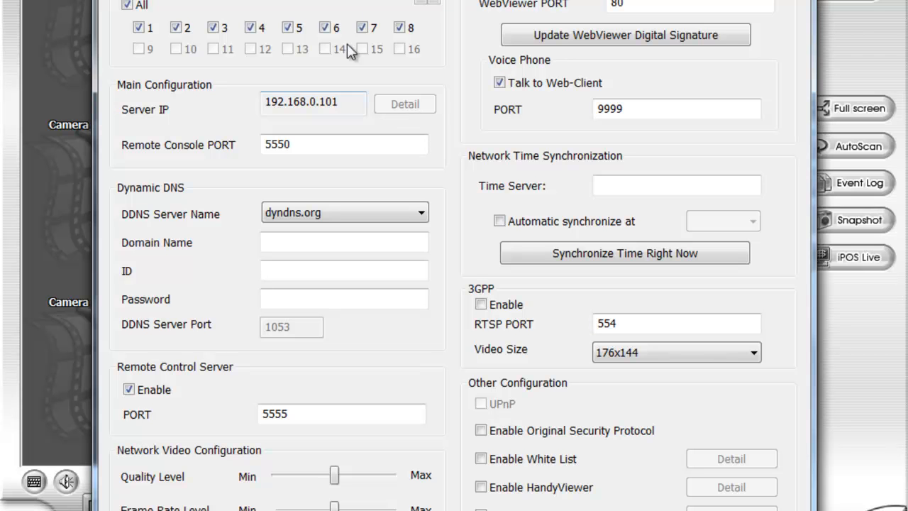
pyautogui.moveTo(536, 81)
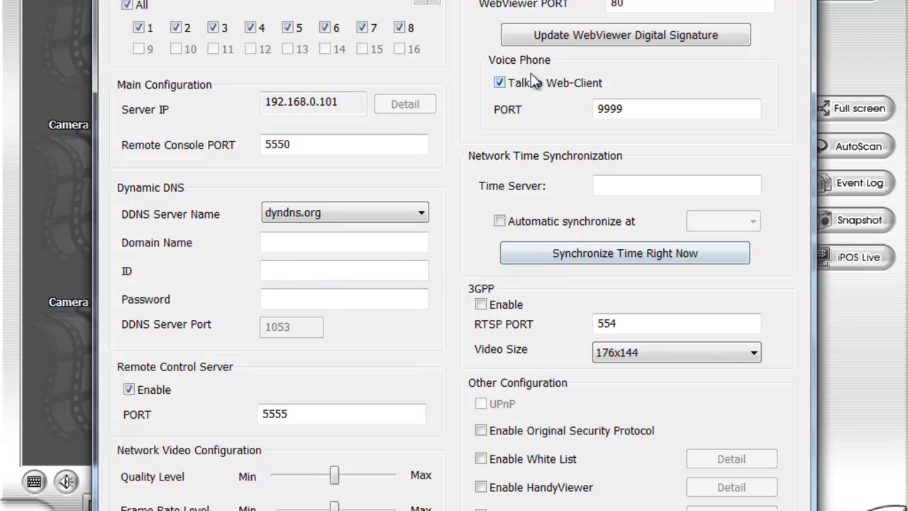
pyautogui.moveTo(292, 66)
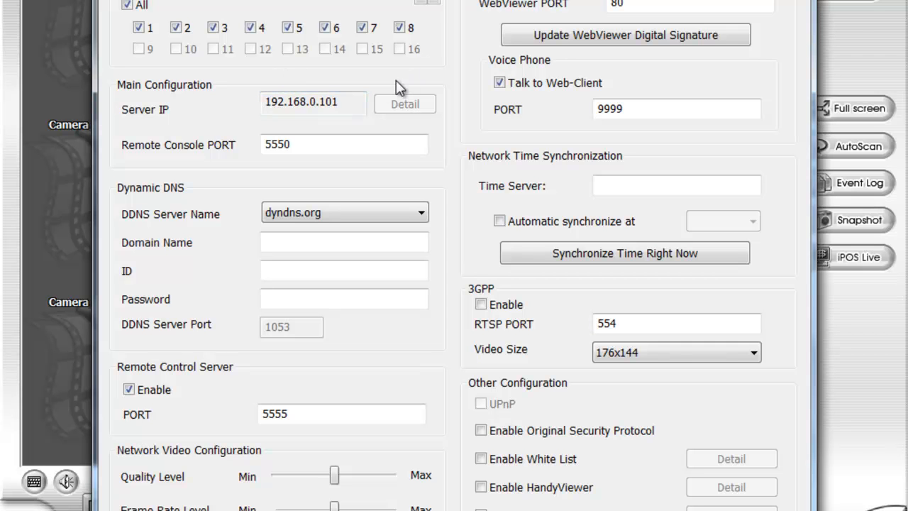
pyautogui.moveTo(354, 97)
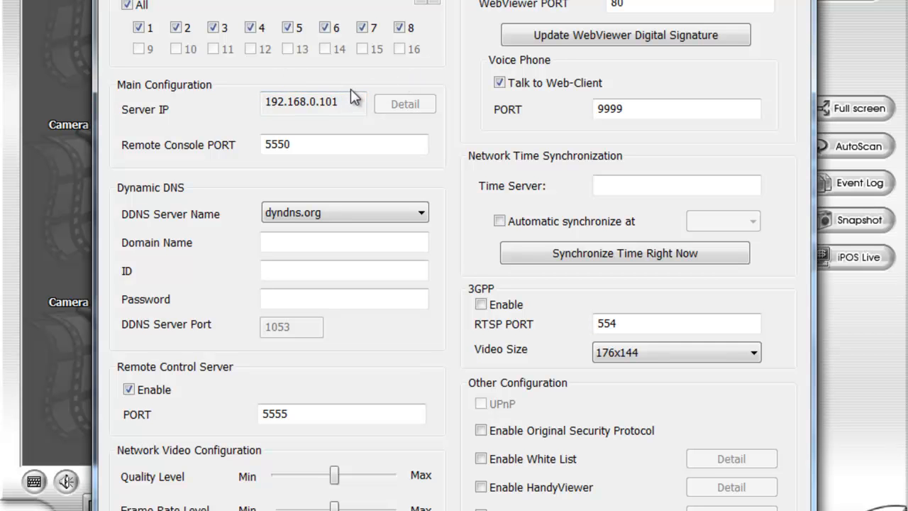
pyautogui.moveTo(399, 80)
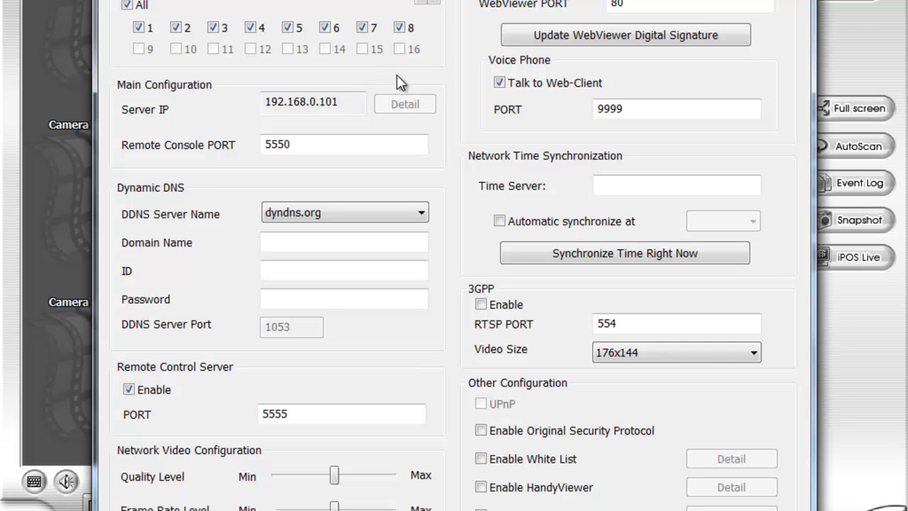
pyautogui.moveTo(423, 131)
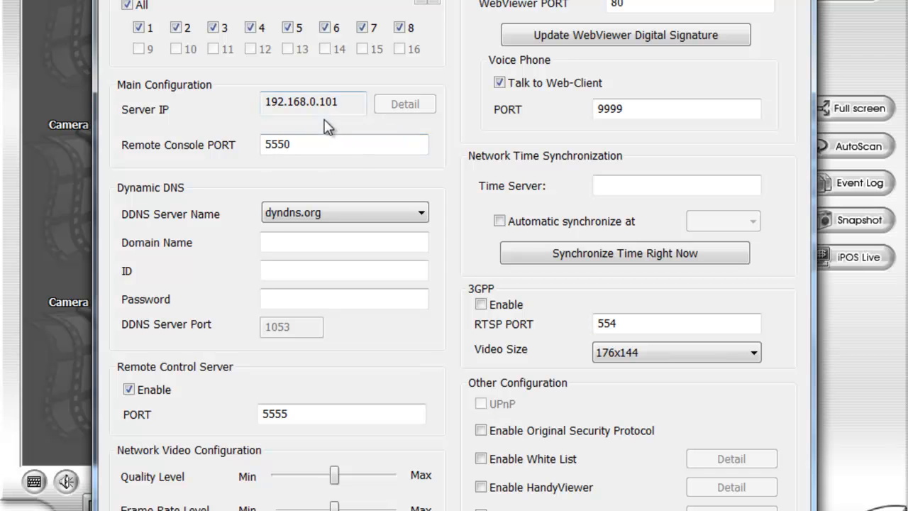
pyautogui.click(343, 145)
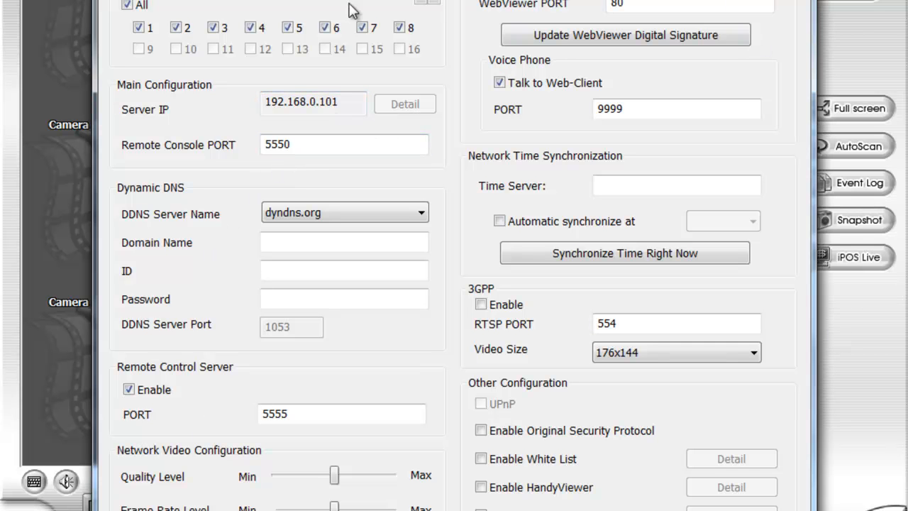
# Review remote console port 5550, web viewer port 80 and control port 5555
pyautogui.click(688, 6)
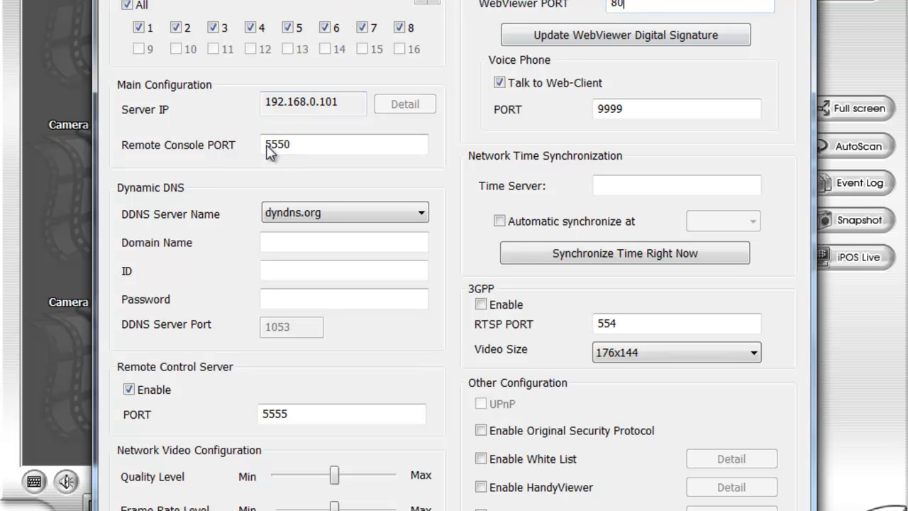
pyautogui.moveTo(234, 157)
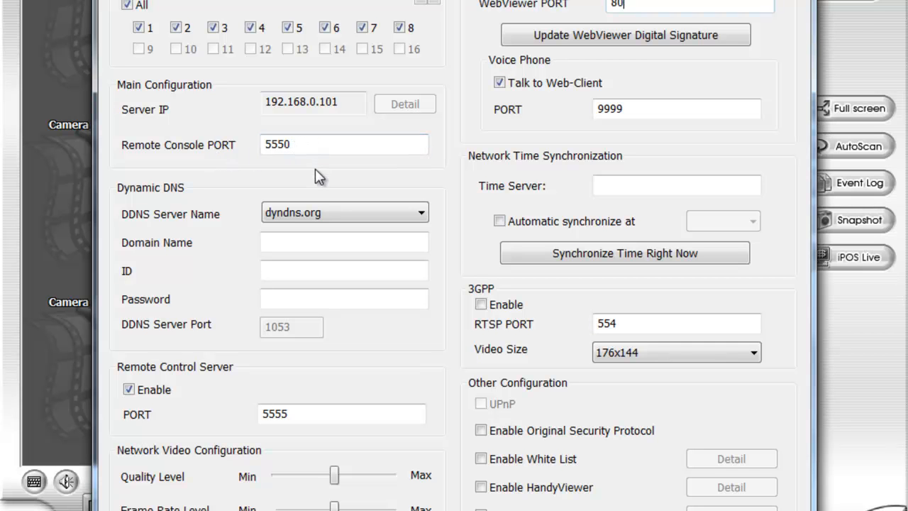
pyautogui.click(319, 414)
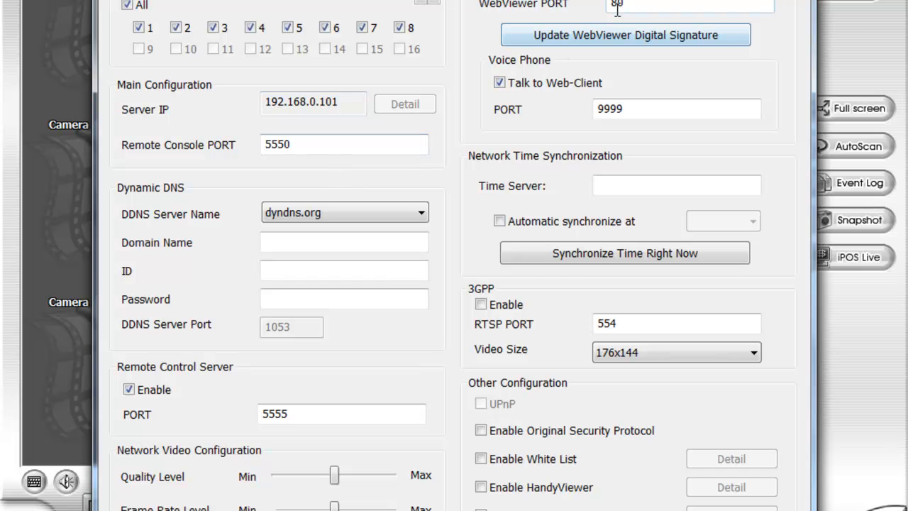
pyautogui.click(340, 414)
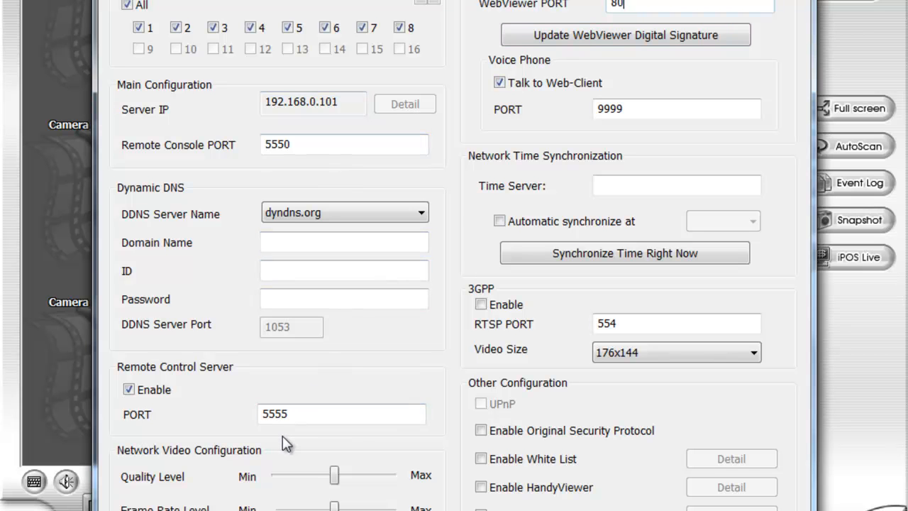
pyautogui.moveTo(305, 433)
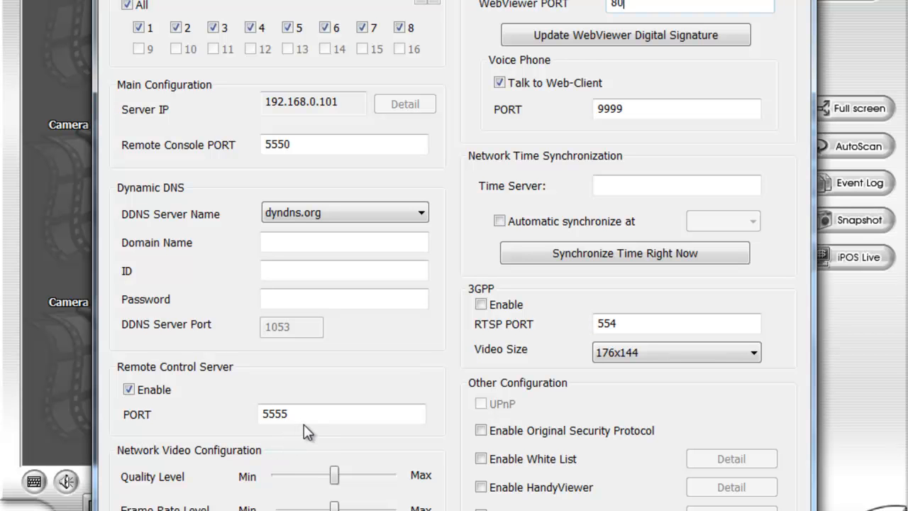
pyautogui.moveTo(326, 441)
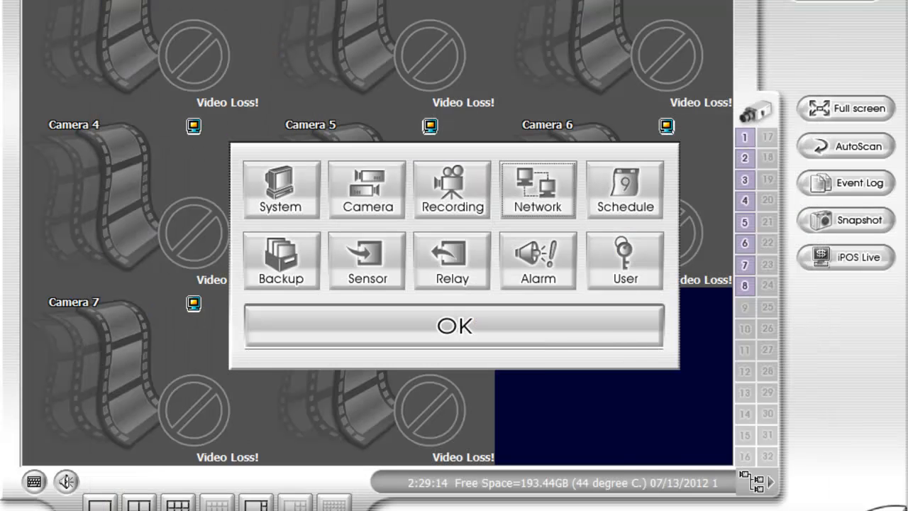
# Confirm the setup menu to return to the eight-camera live view
pyautogui.click(454, 325)
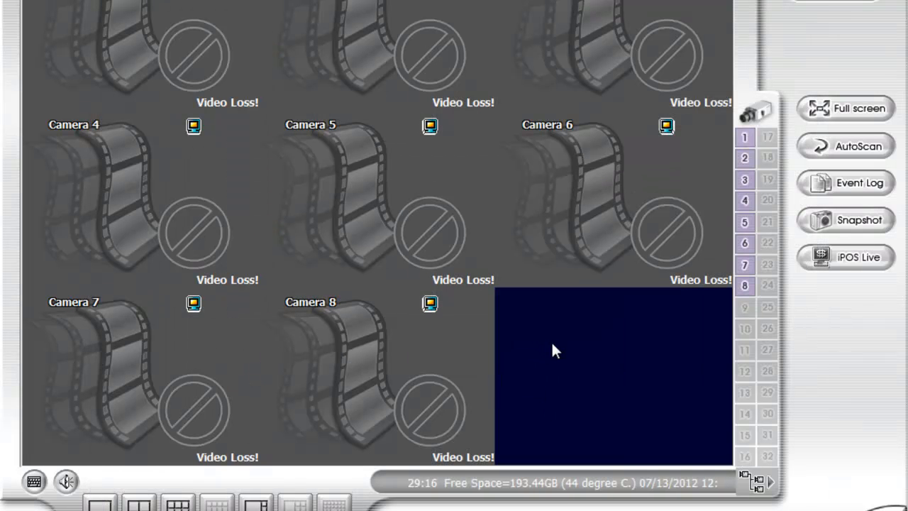